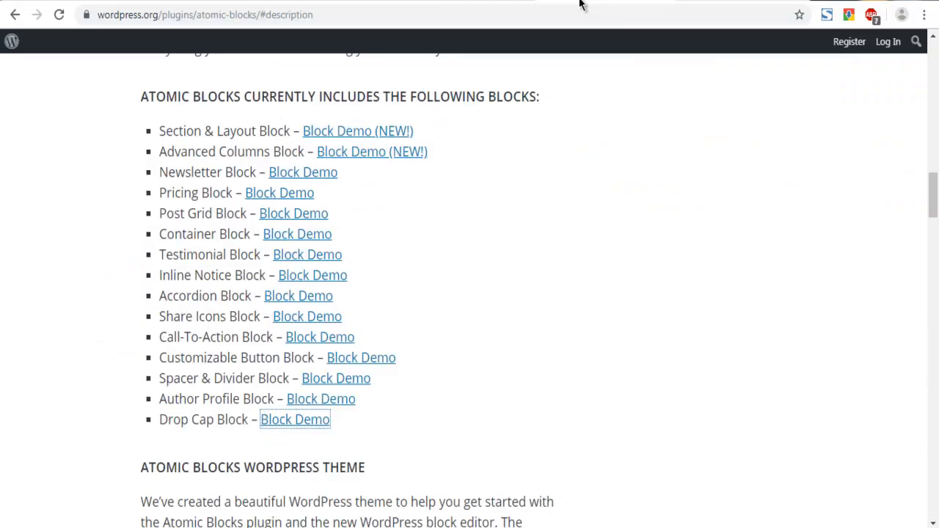
Scroll through the Atomic Blocks plugin page listing its included blocks
scroll(up, 3)
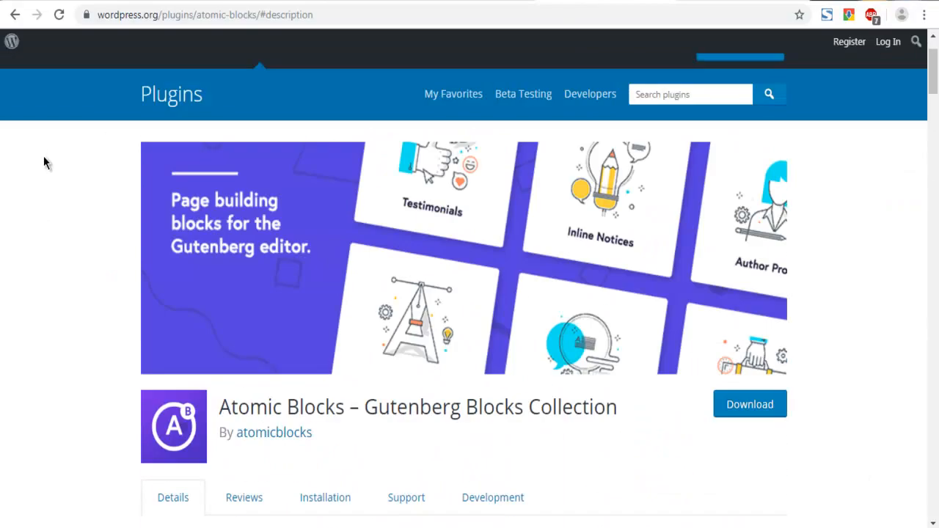
scroll(down, 3)
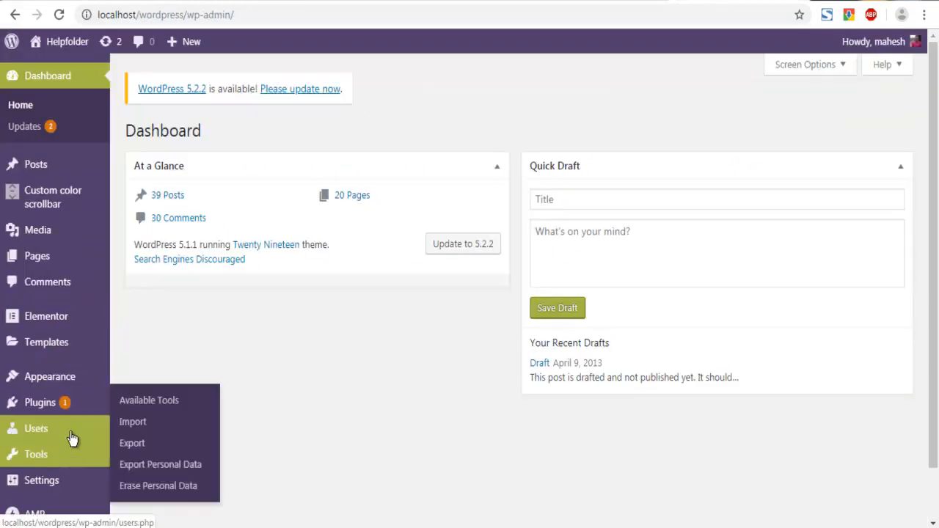
Search Add New plugins for 'Atomic Blocks'
click(40, 402)
text(A)
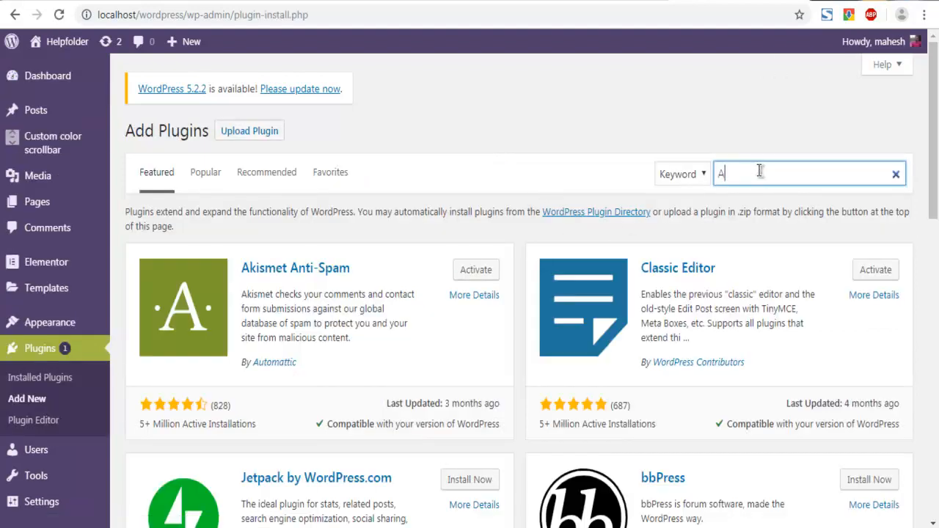
text(tomic Bloc)
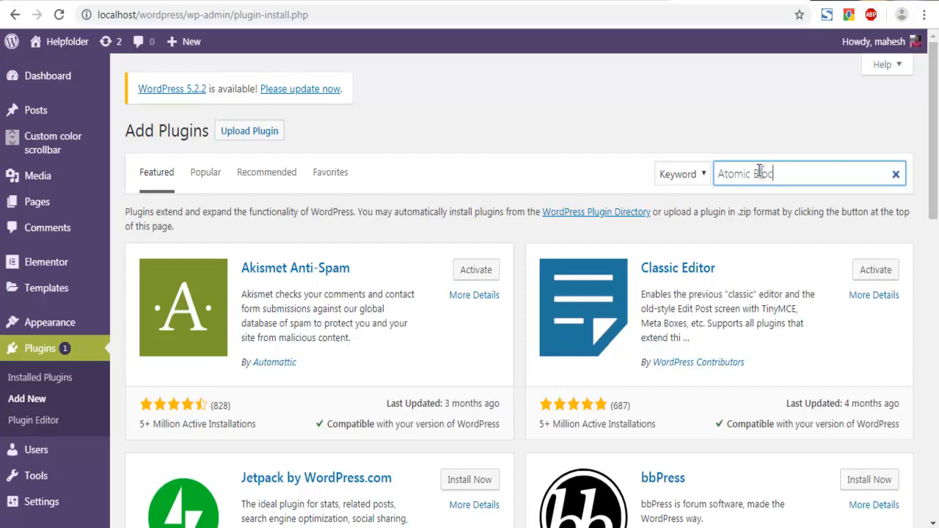
key(Return)
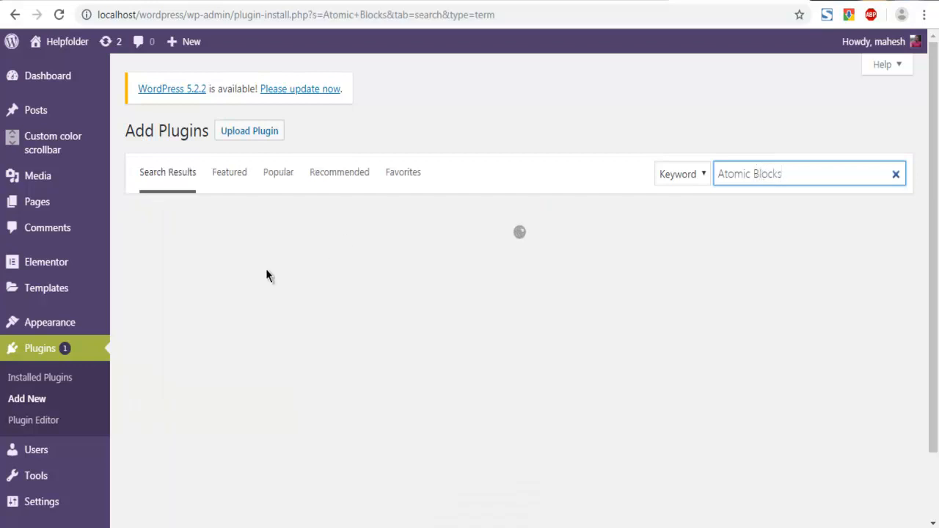
mouse_move(369, 280)
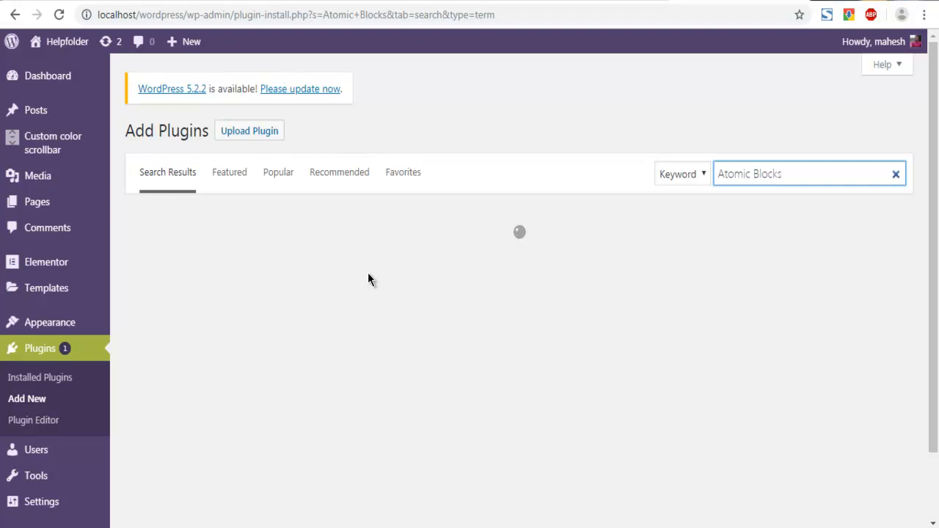
mouse_move(260, 382)
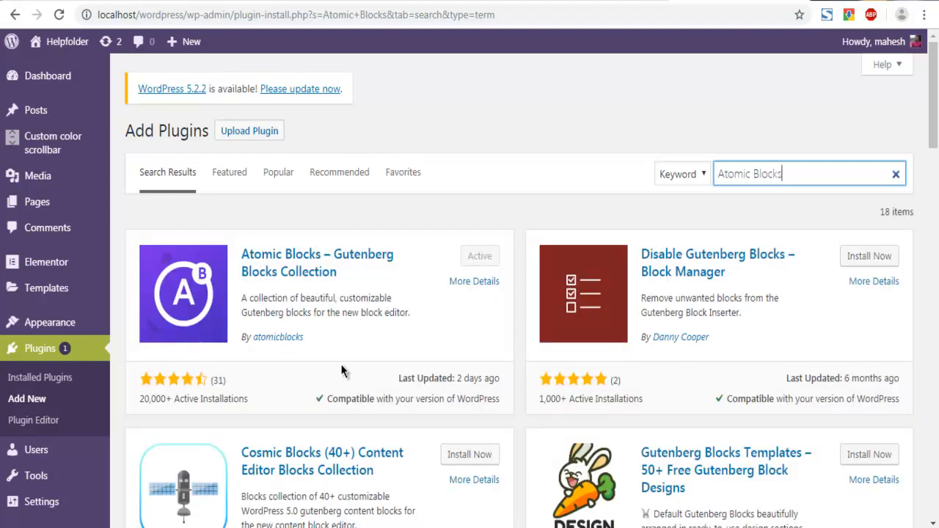
mouse_move(441, 351)
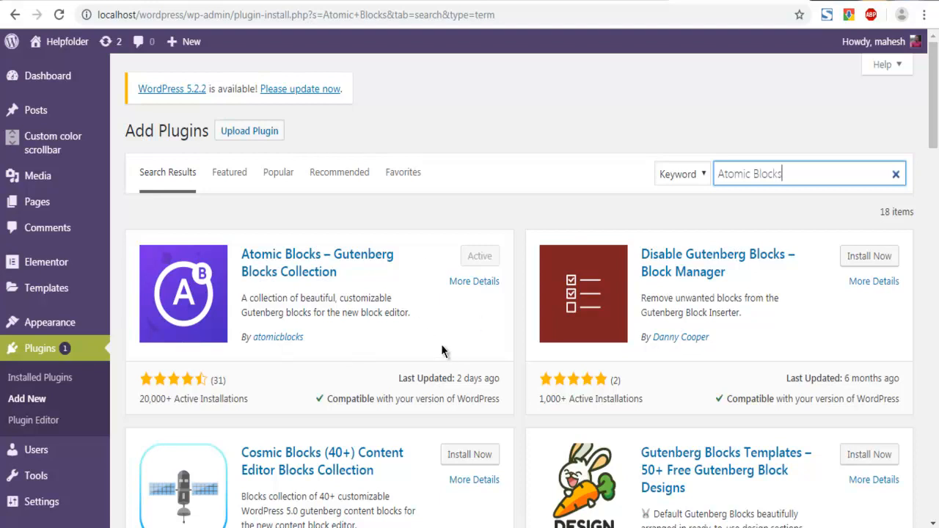
mouse_move(351, 295)
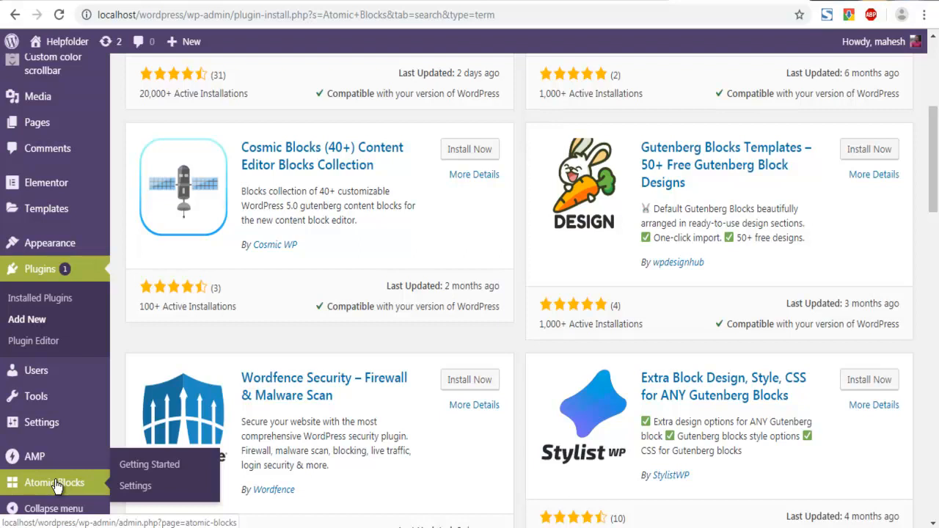
Open Atomic Blocks' Getting Started page from the admin sidebar and scroll it
click(54, 482)
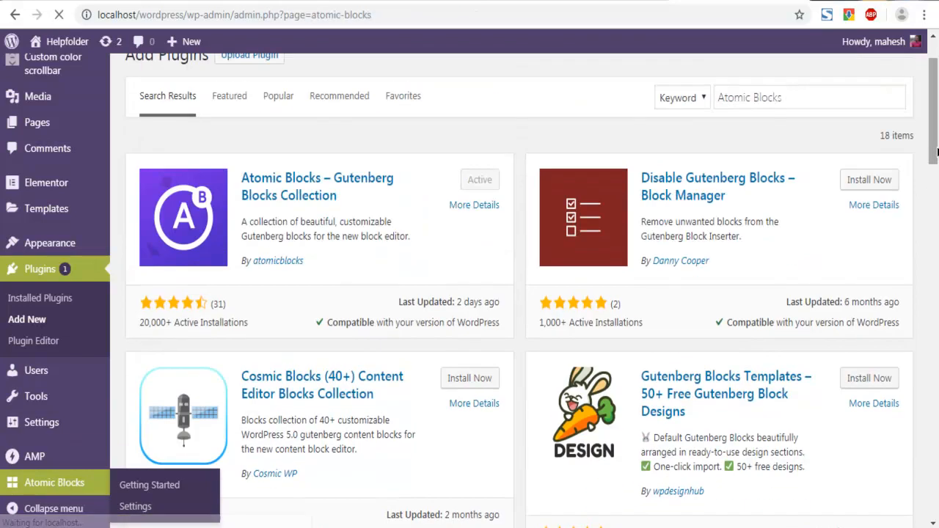
click(149, 486)
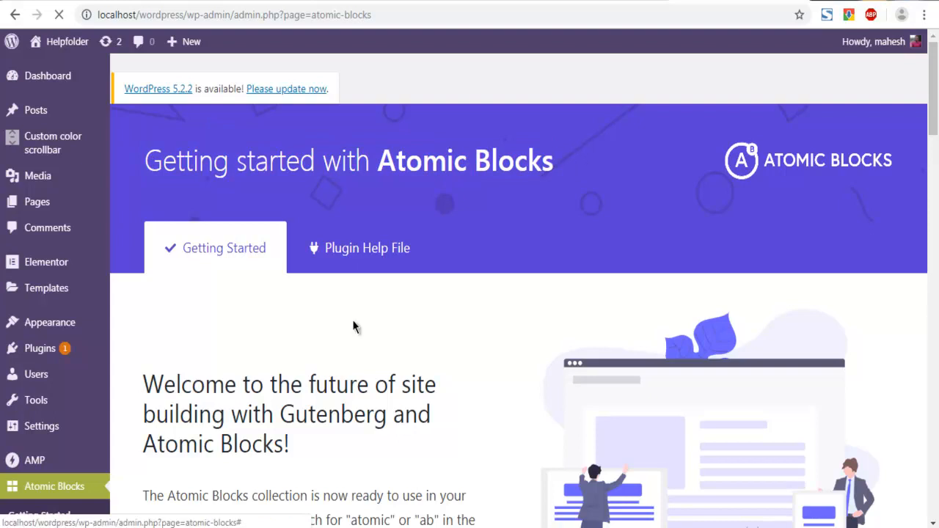
mouse_move(330, 334)
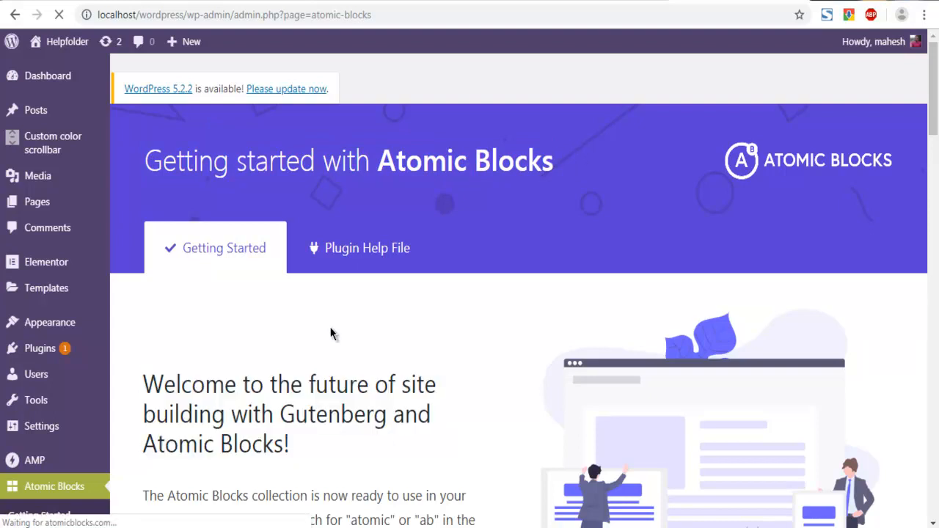
scroll(down, 3)
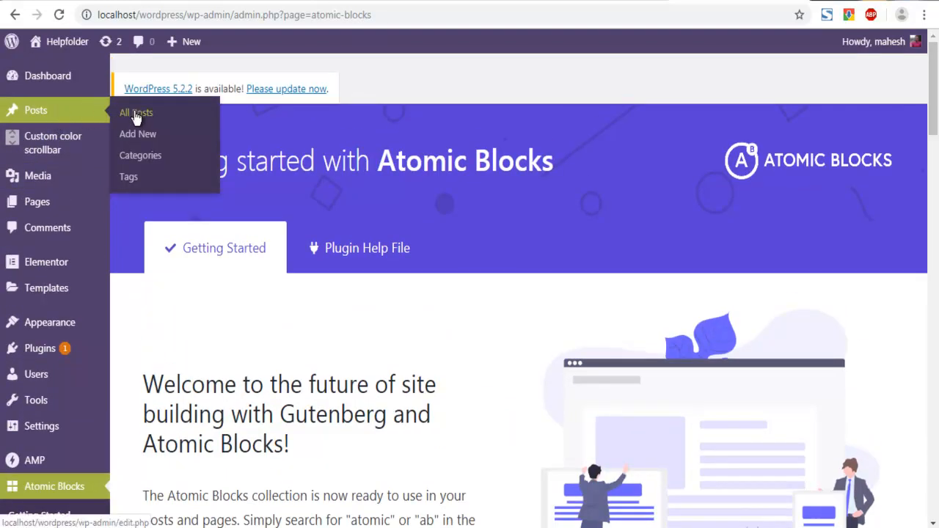
Edit 'Markup: Text Alignment' from the All Posts list
click(135, 112)
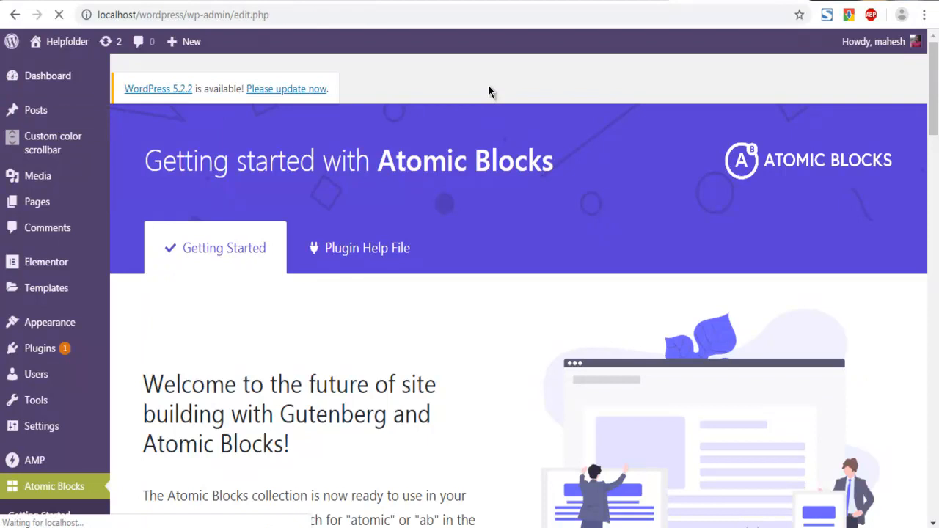
click(36, 109)
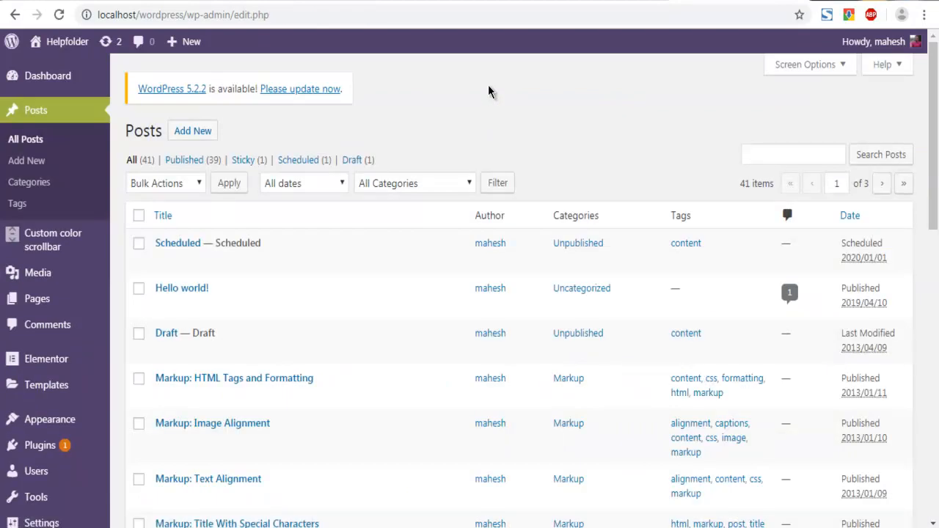
scroll(down, 3)
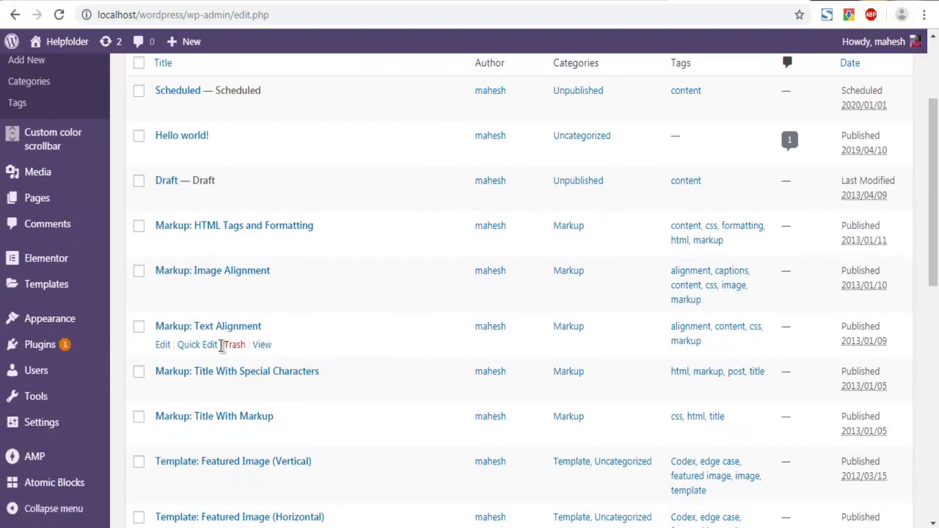
click(163, 344)
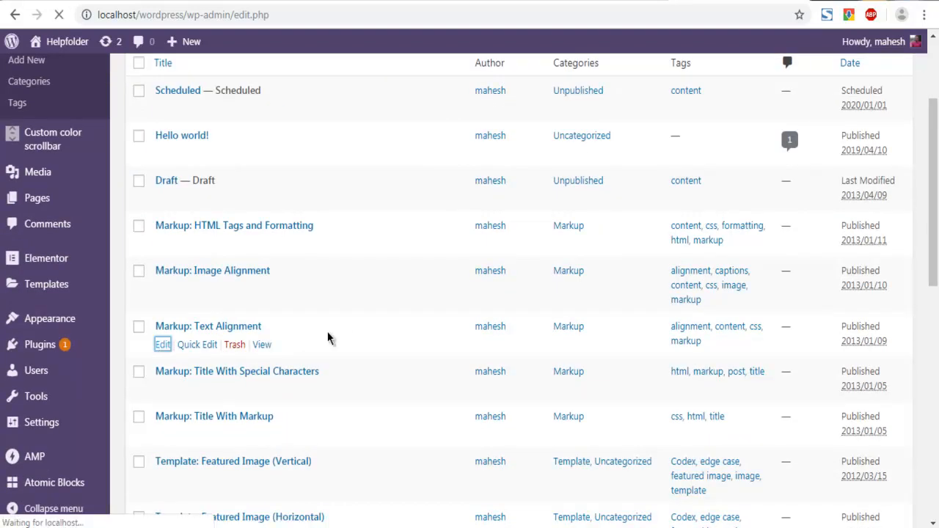
click(162, 344)
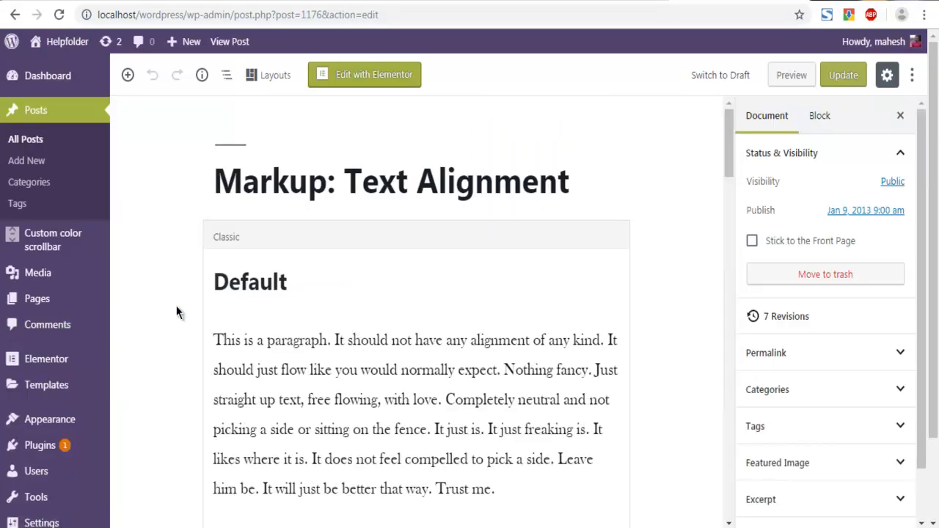
Open the block inserter and expand the Atomic Blocks category
scroll(down, 3)
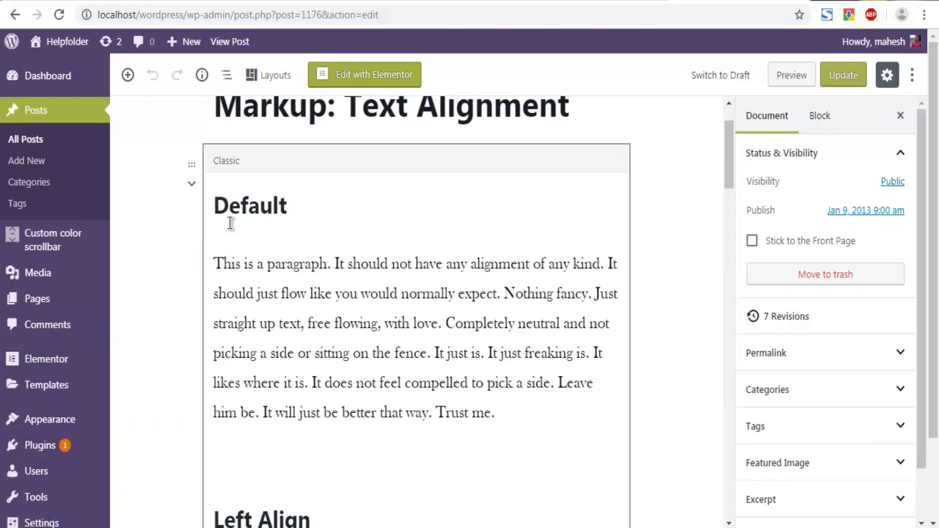
mouse_move(223, 221)
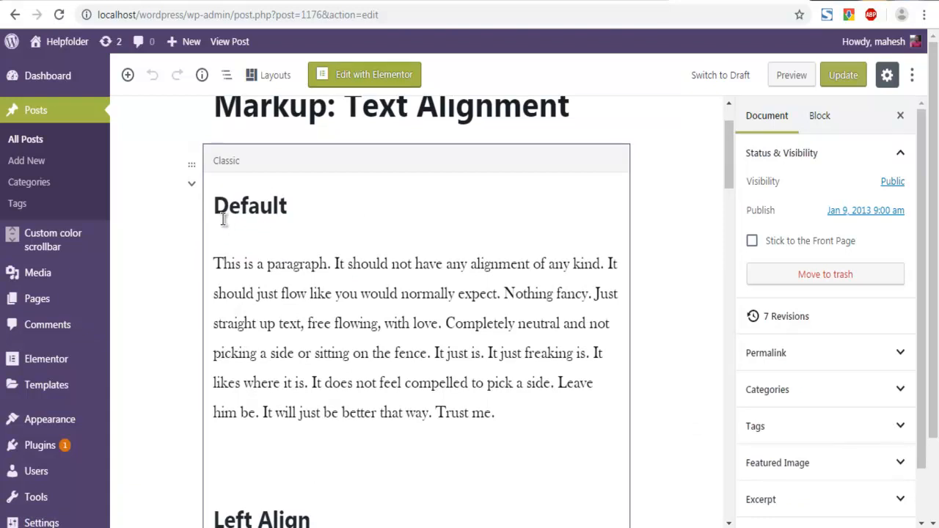
mouse_move(215, 186)
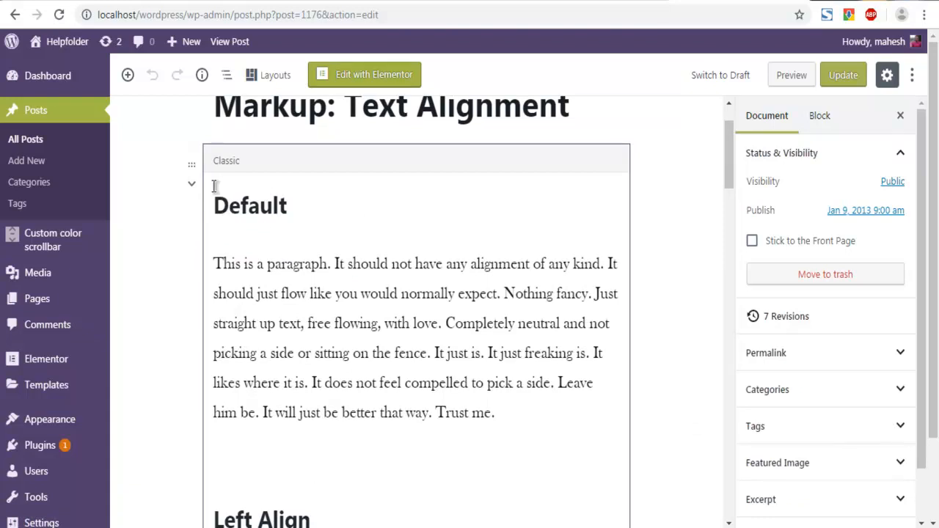
click(128, 75)
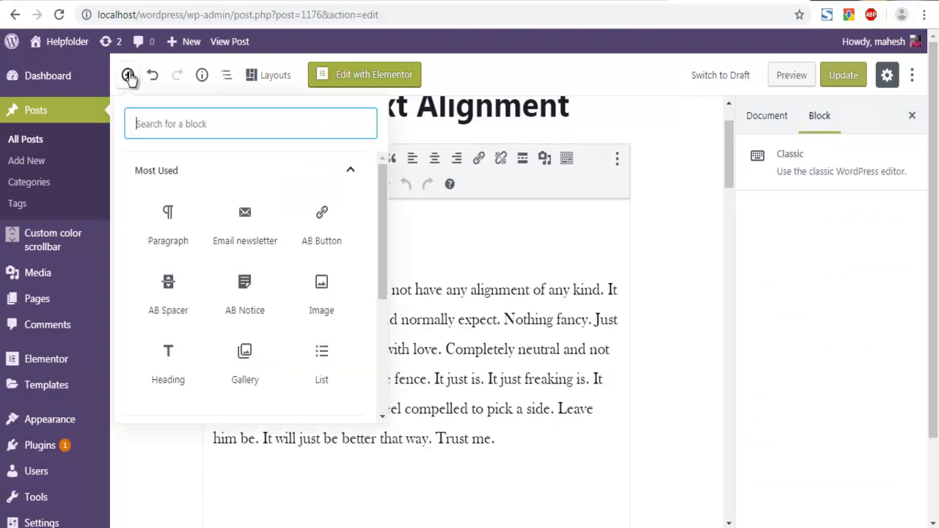
click(351, 169)
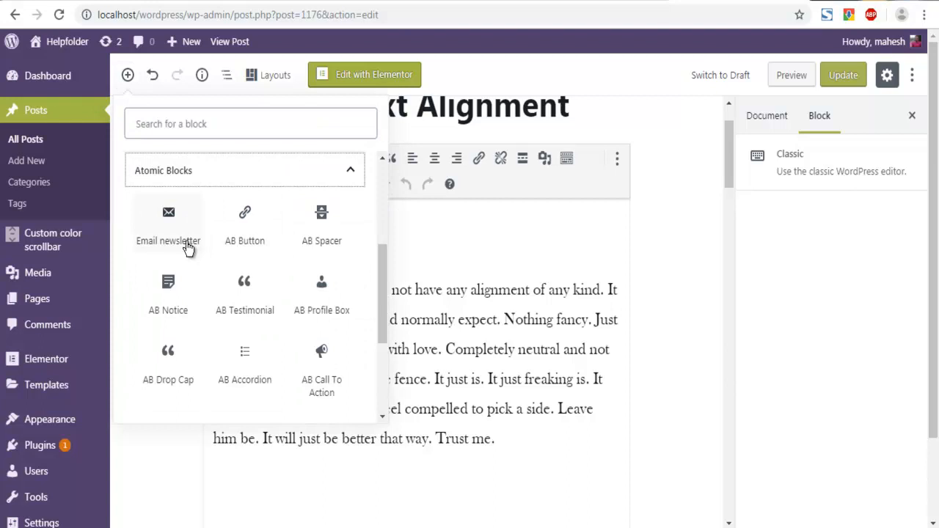
mouse_move(189, 235)
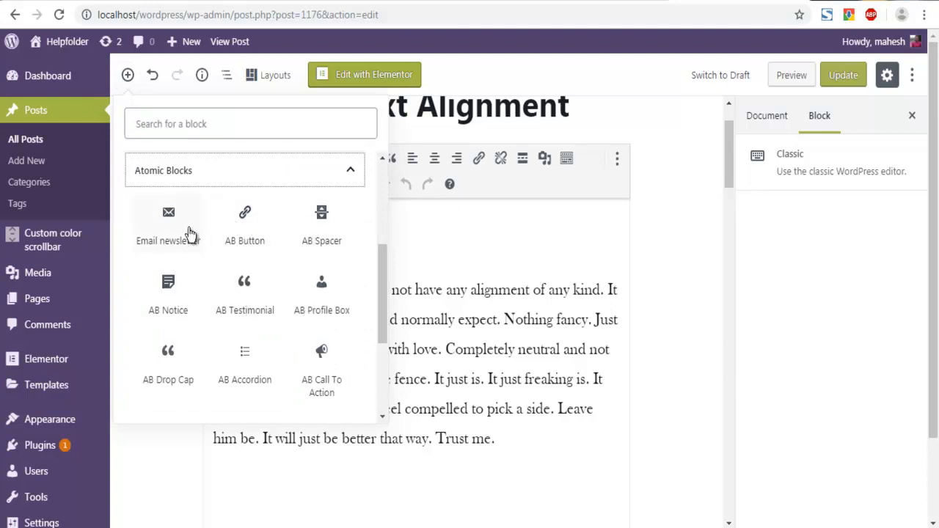
Insert an AB Drop Cap block and select the Right Align paragraph text
click(167, 360)
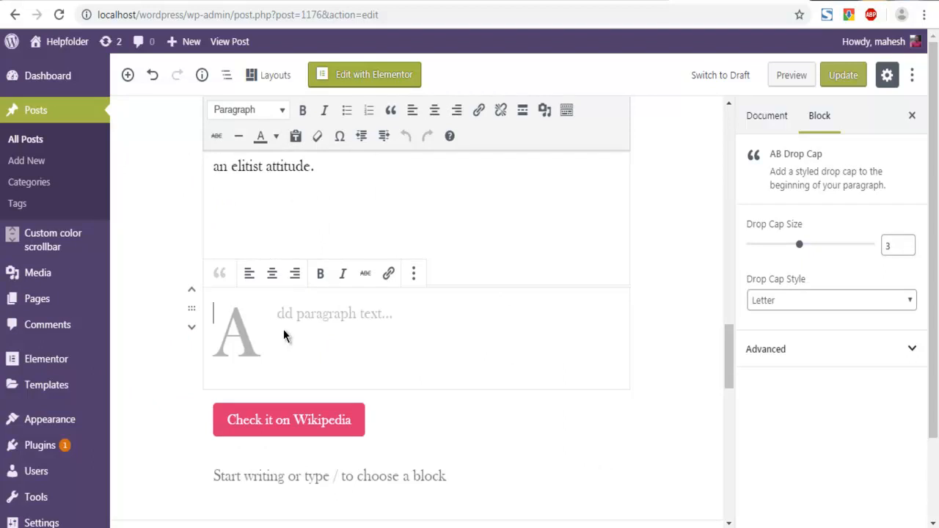
mouse_move(250, 344)
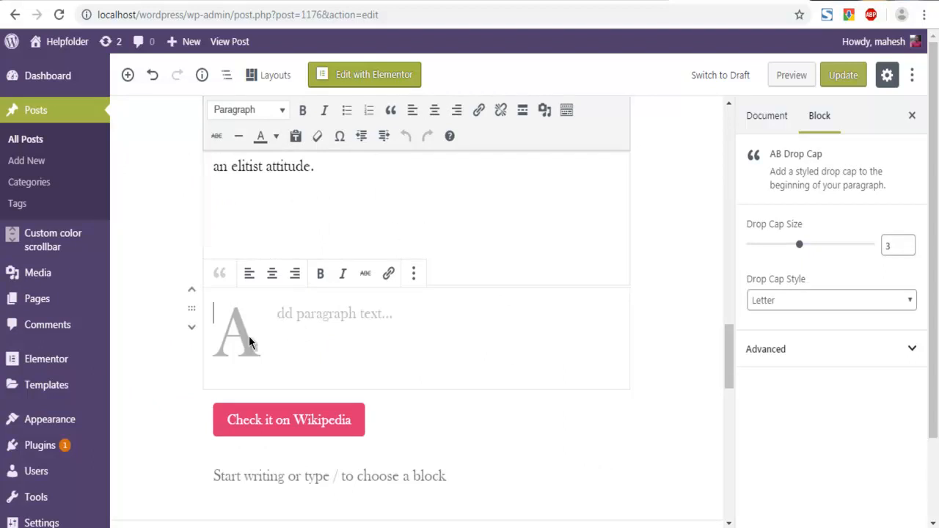
mouse_move(382, 203)
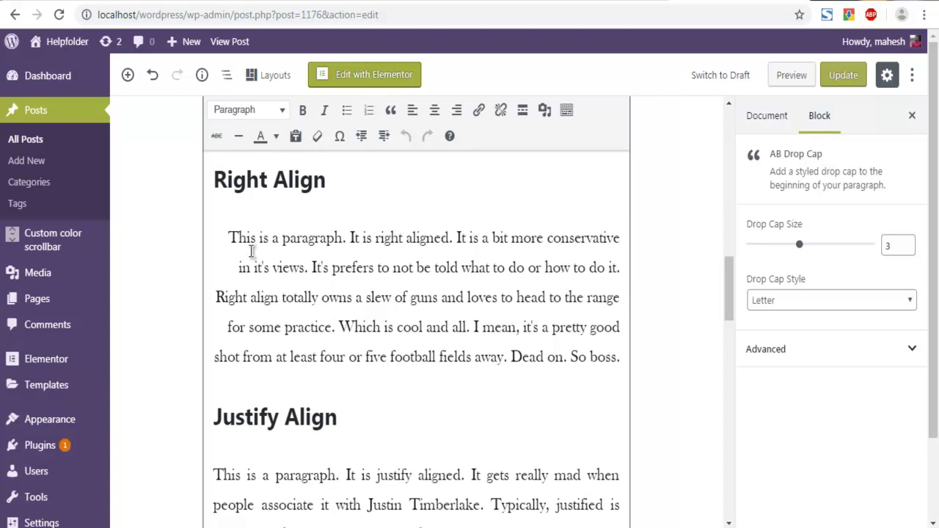
drag(229, 237, 619, 357)
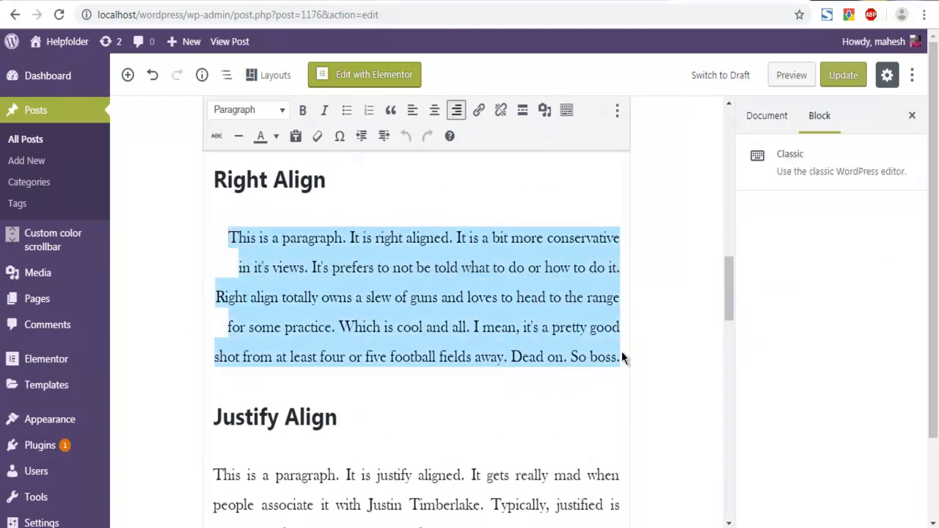
scroll(down, 3)
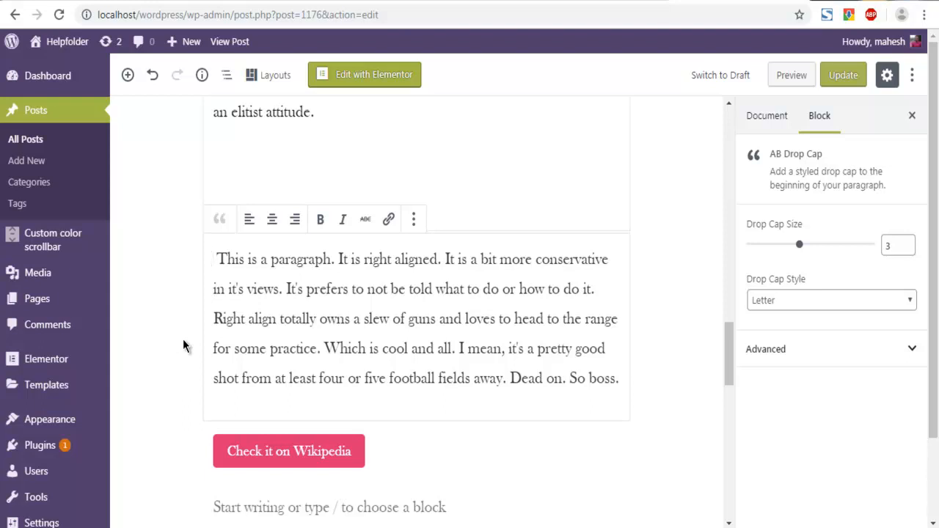
mouse_move(185, 346)
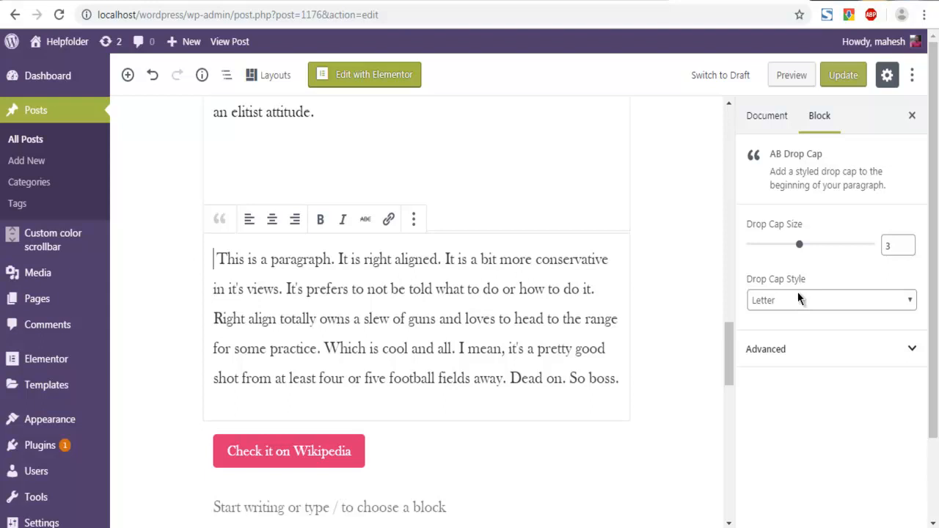
Set Drop Cap Style to Square, then Border, and update the post
click(832, 300)
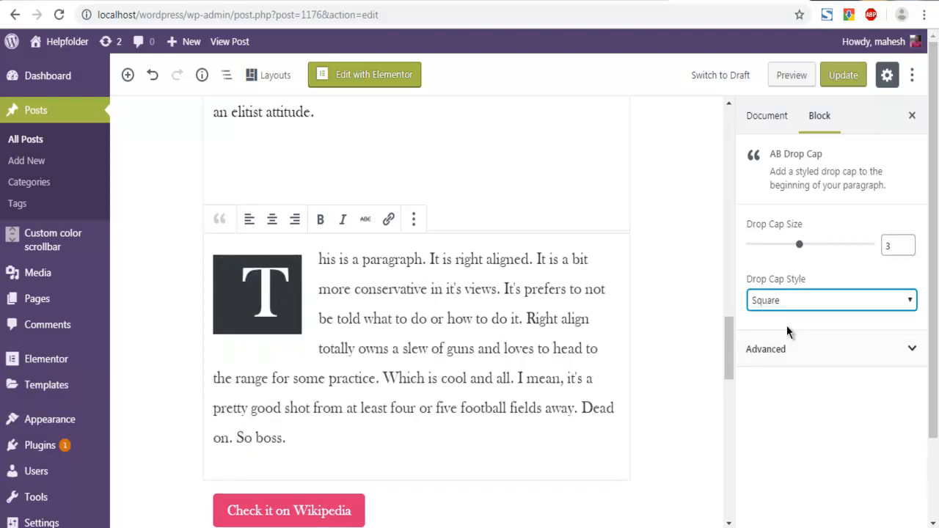
click(831, 300)
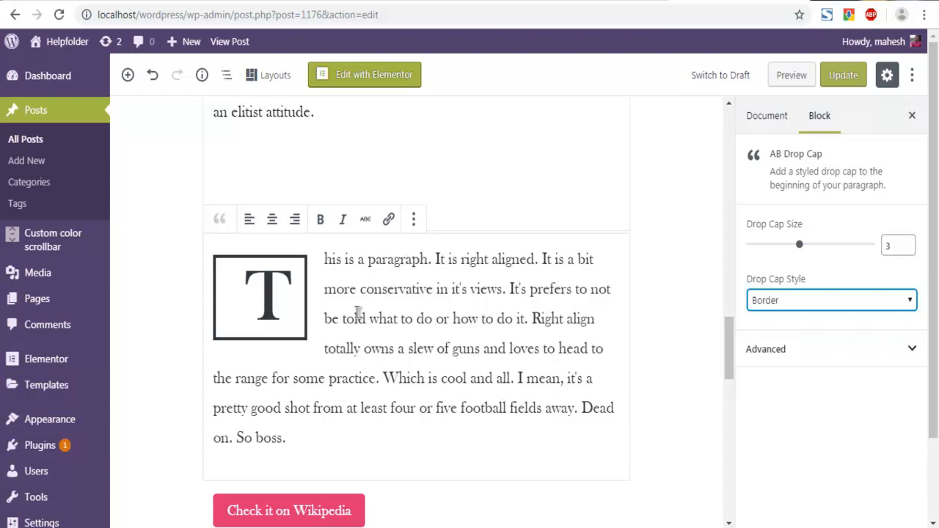
click(843, 75)
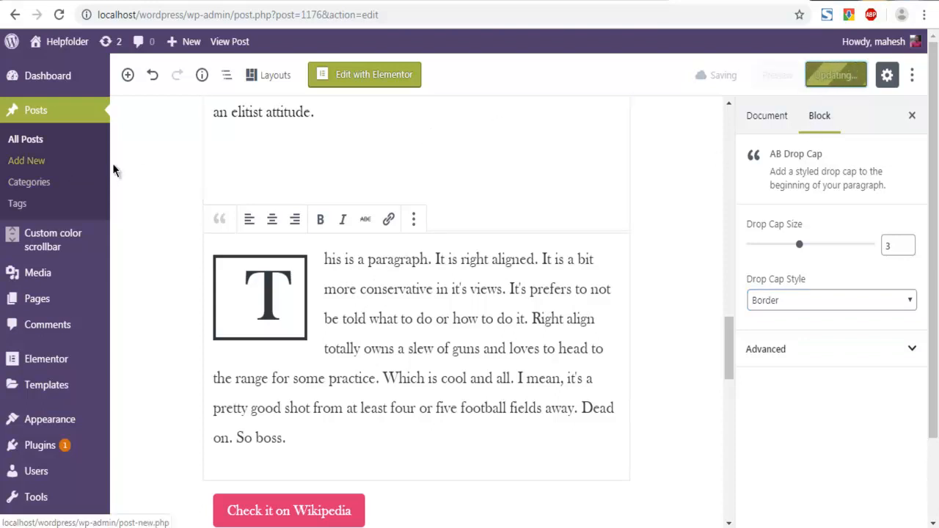
click(835, 74)
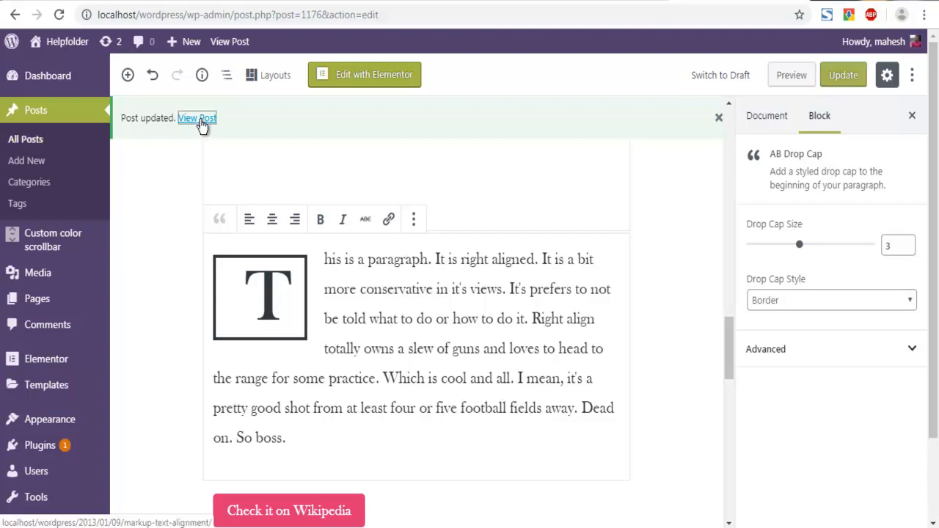
Open View Post and scroll down to the bordered T drop cap paragraph
click(198, 119)
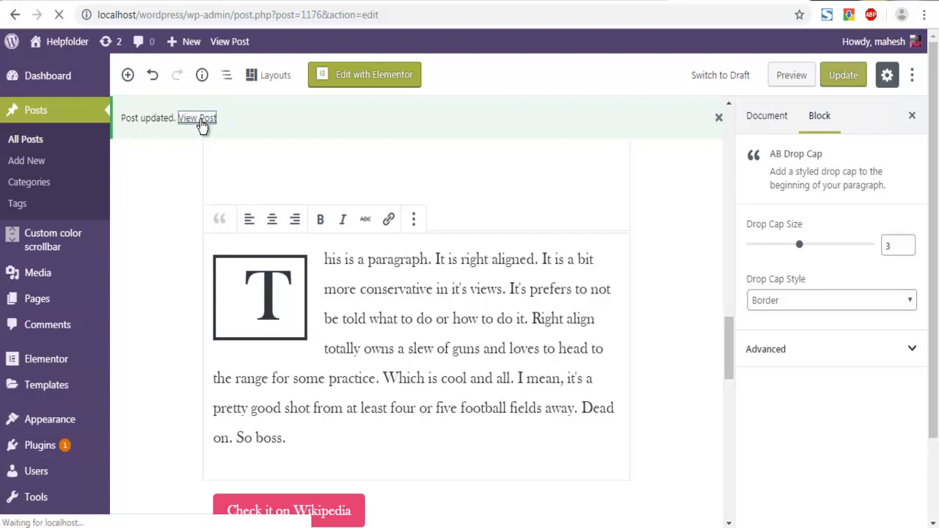
click(196, 118)
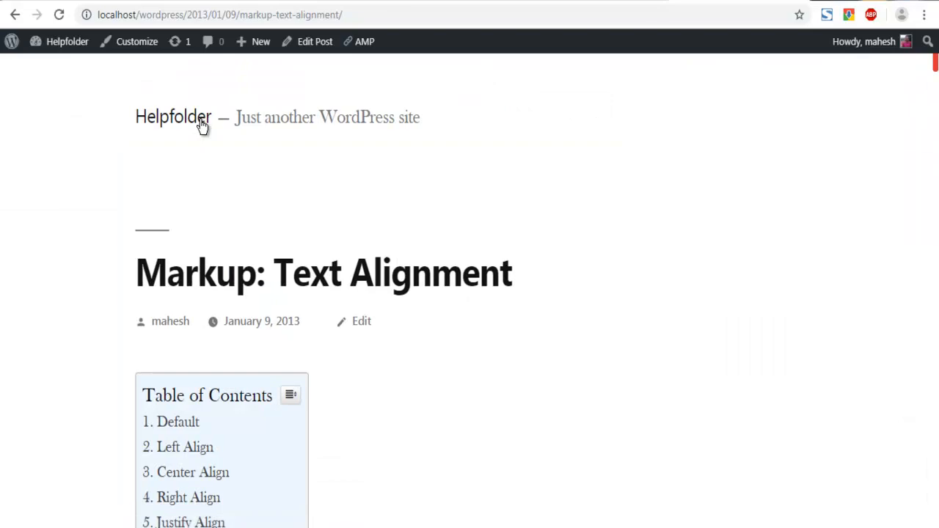
scroll(down, 3)
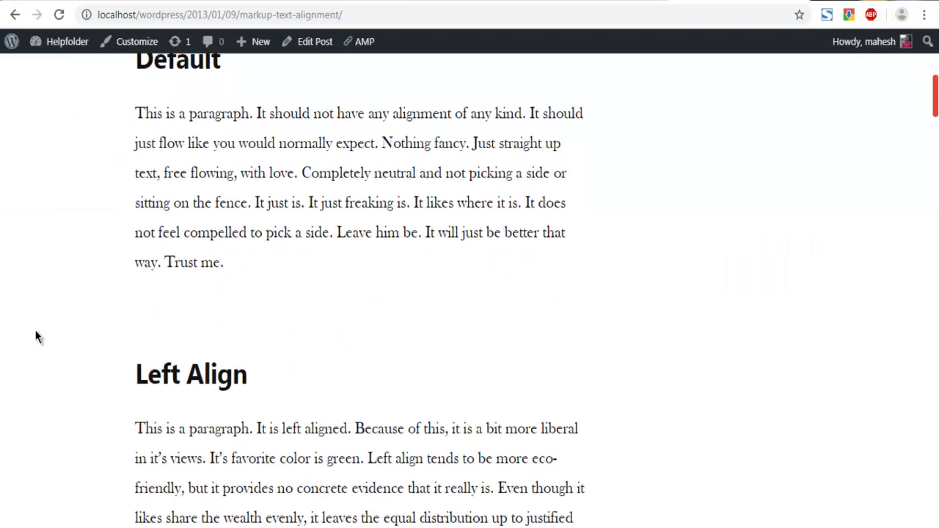
scroll(down, 3)
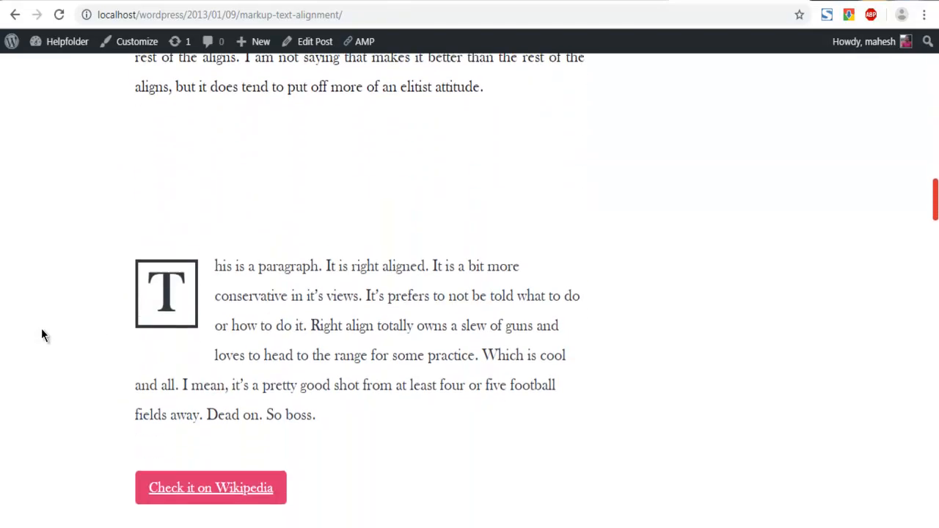
scroll(down, 3)
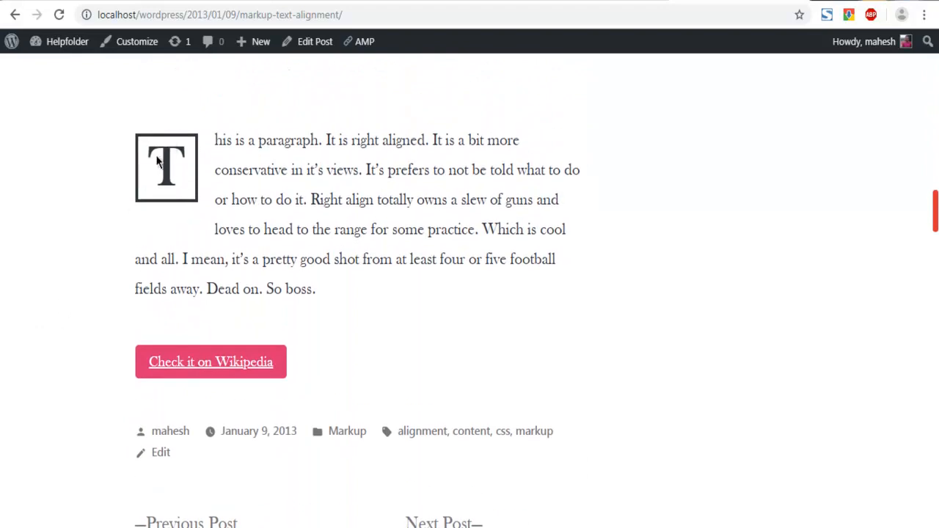
mouse_move(197, 165)
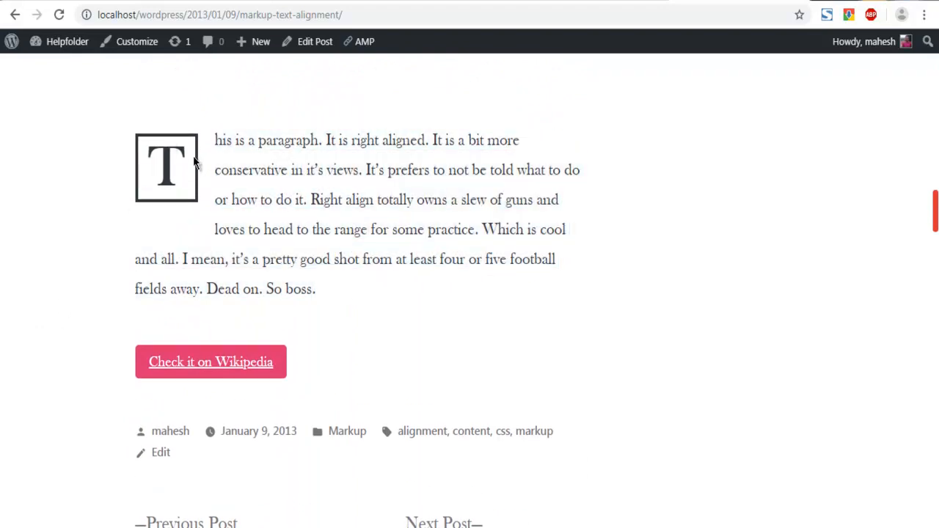
mouse_move(161, 132)
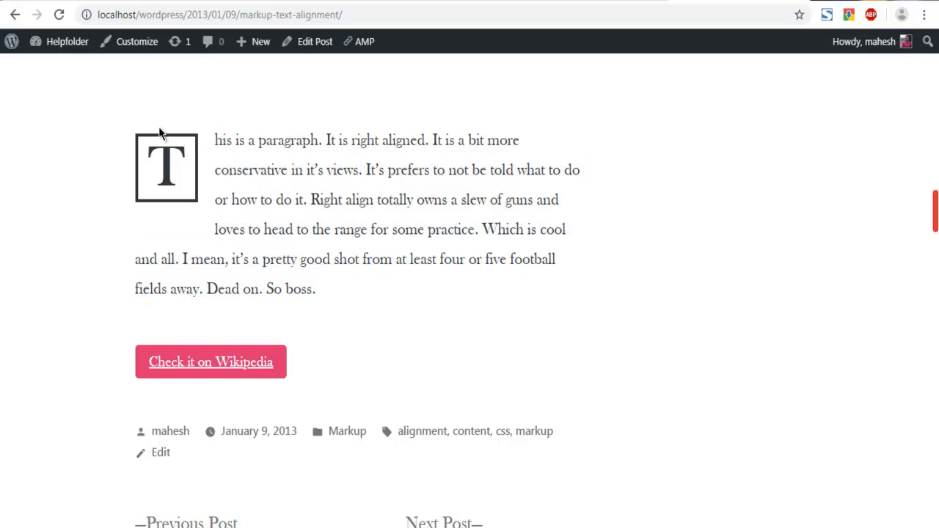
mouse_move(160, 213)
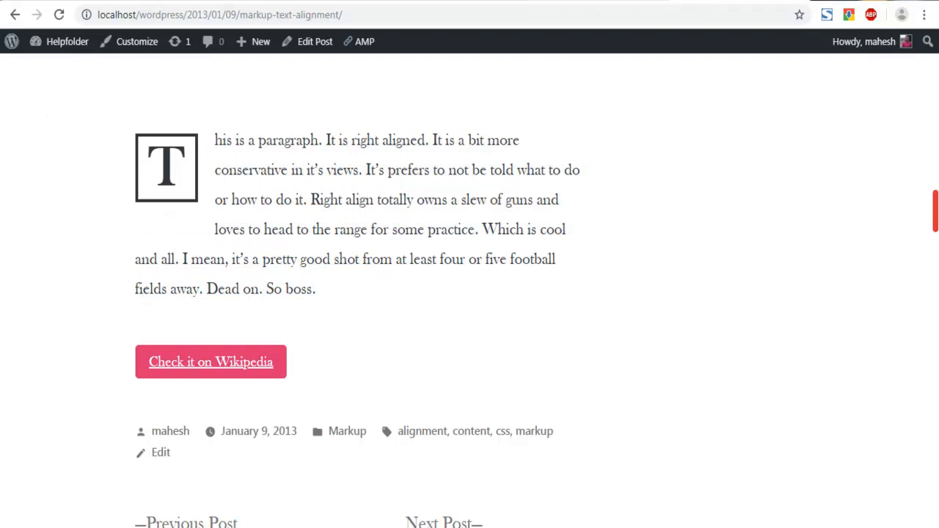
mouse_move(110, 99)
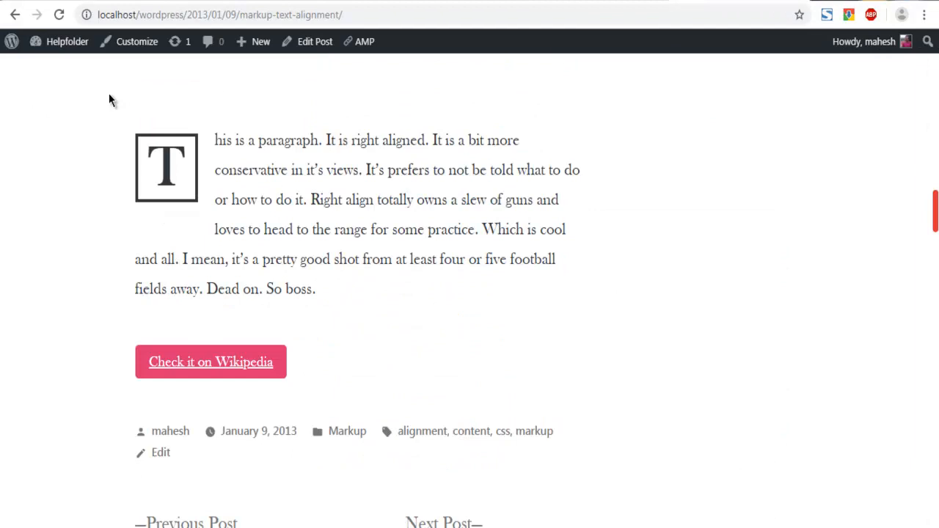